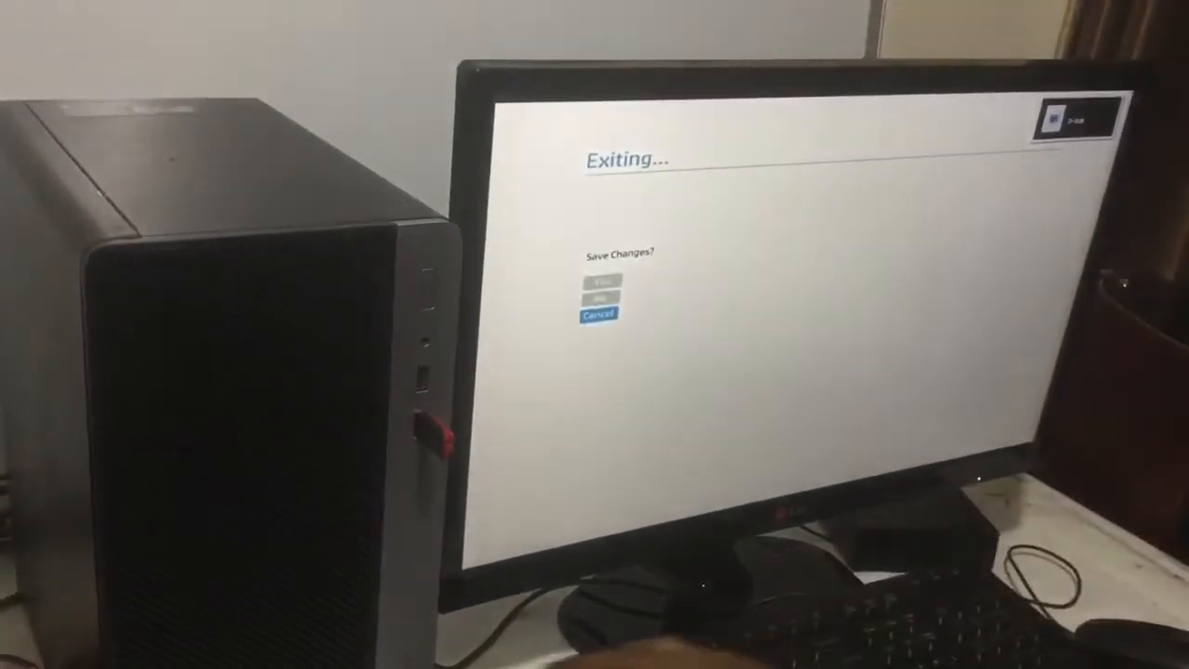
Step: Cancel the exit prompt and reach Port Options under Advanced, listing SATA and USB ports
{"action": "left_click", "coordinate": [598, 314]}
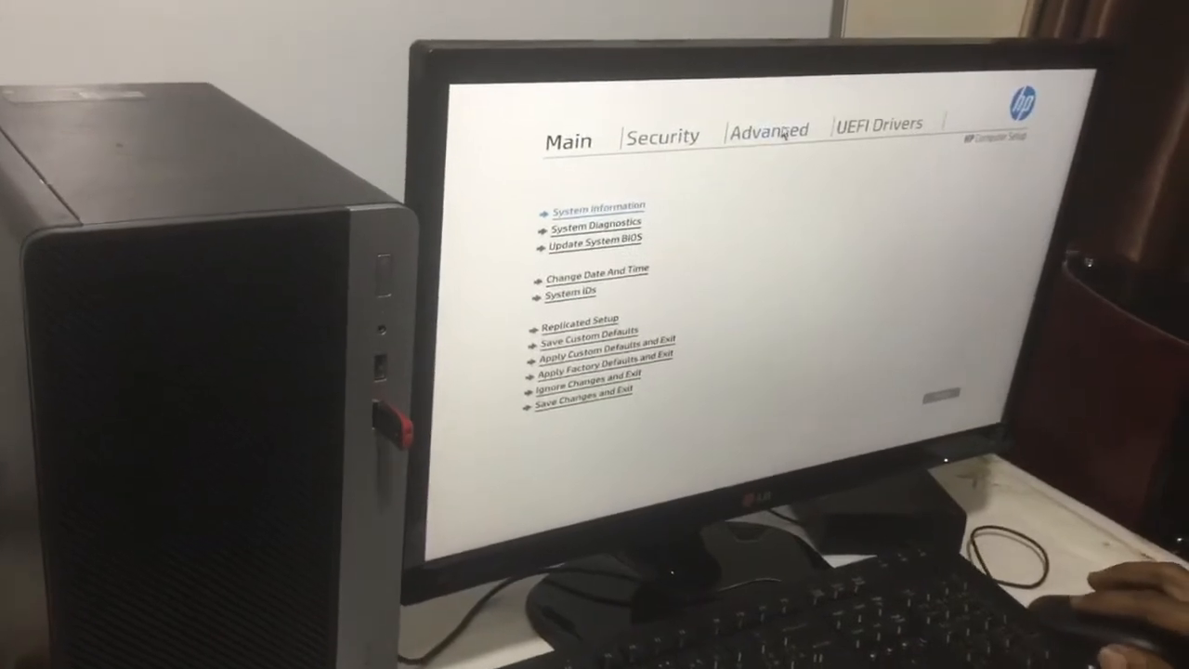
{"action": "left_click", "coordinate": [770, 128]}
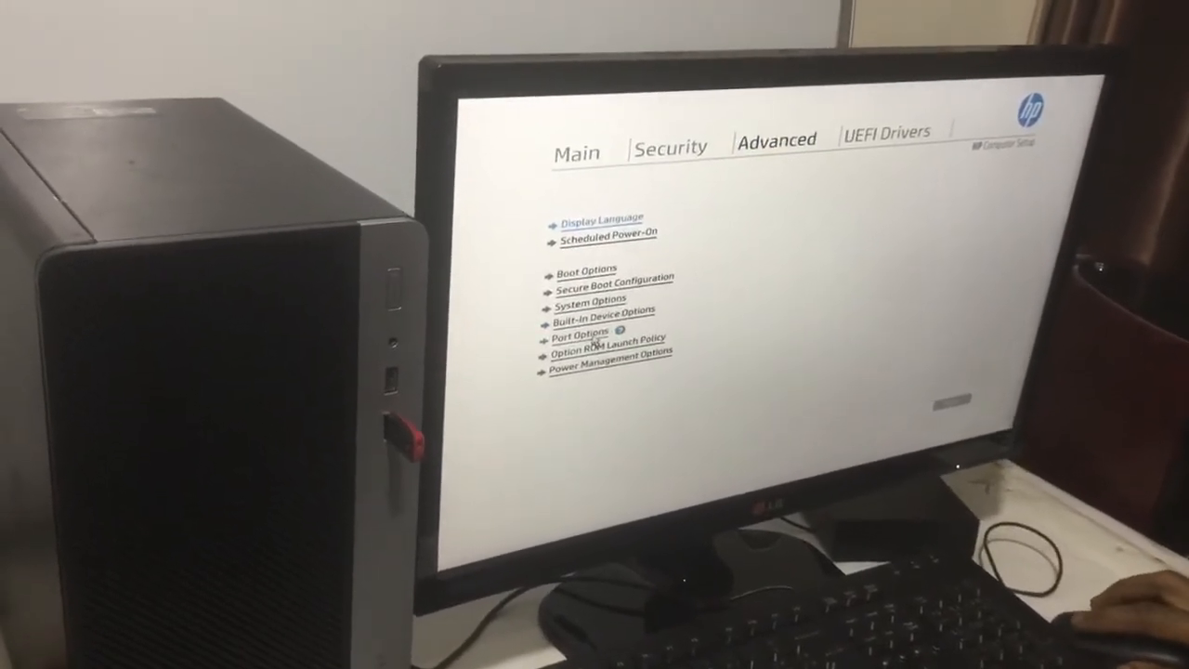
{"action": "left_click", "coordinate": [579, 334]}
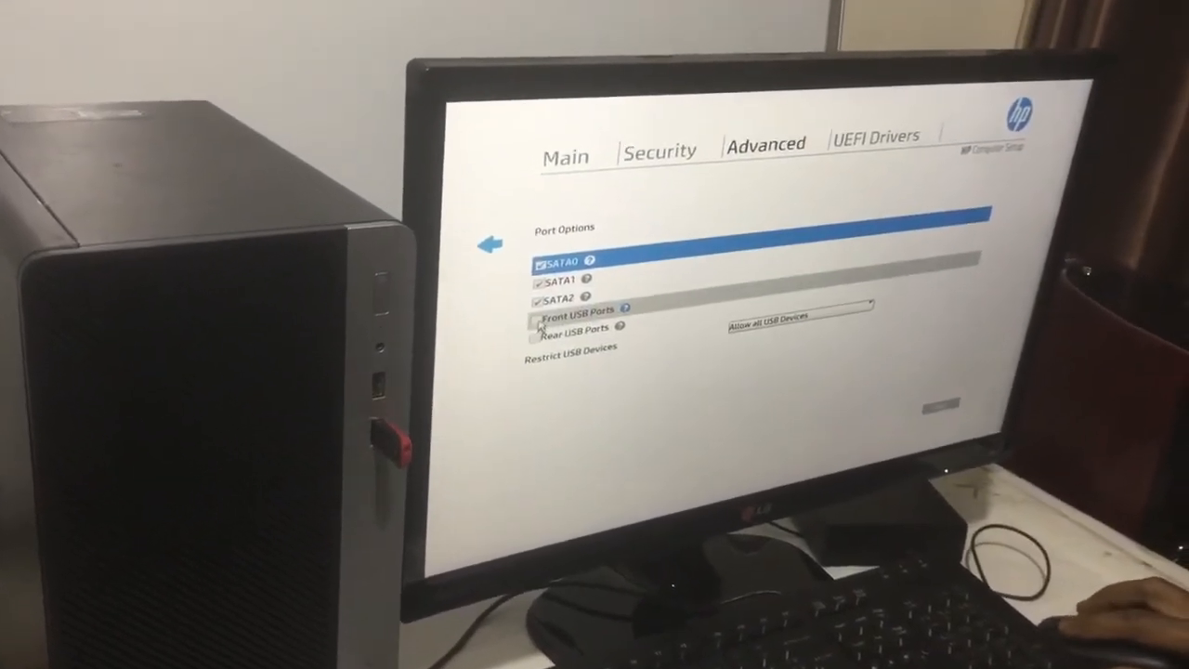